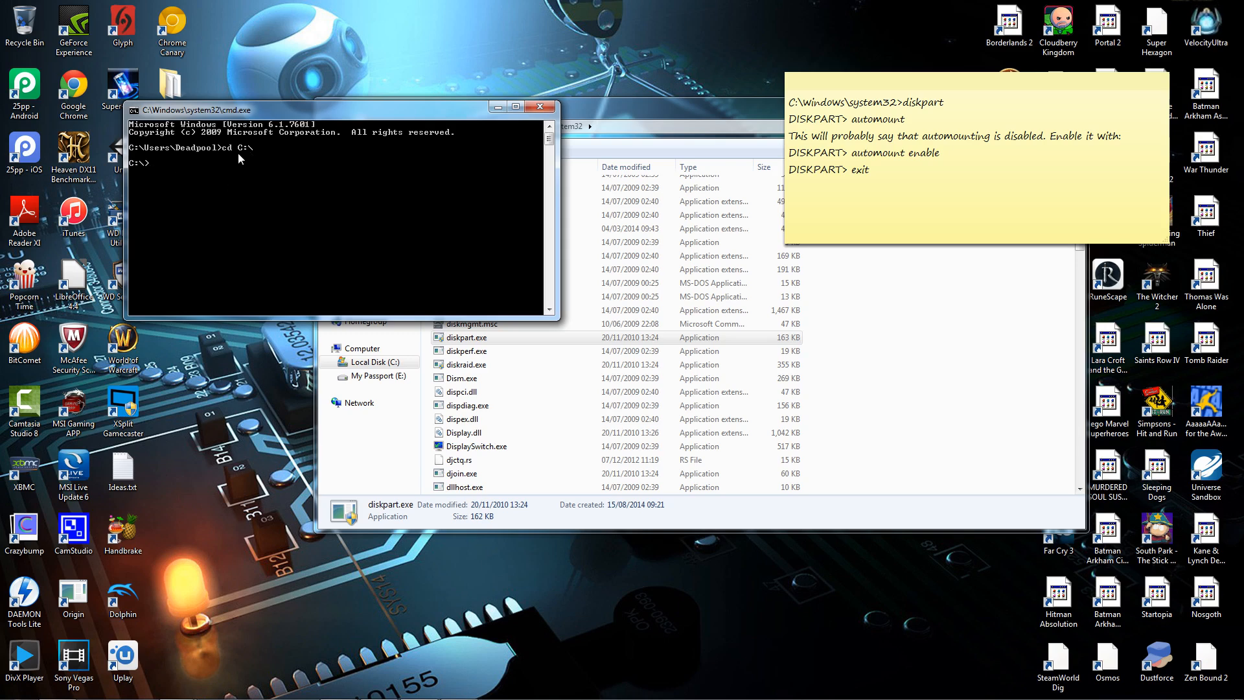
pyautogui.moveTo(248, 153)
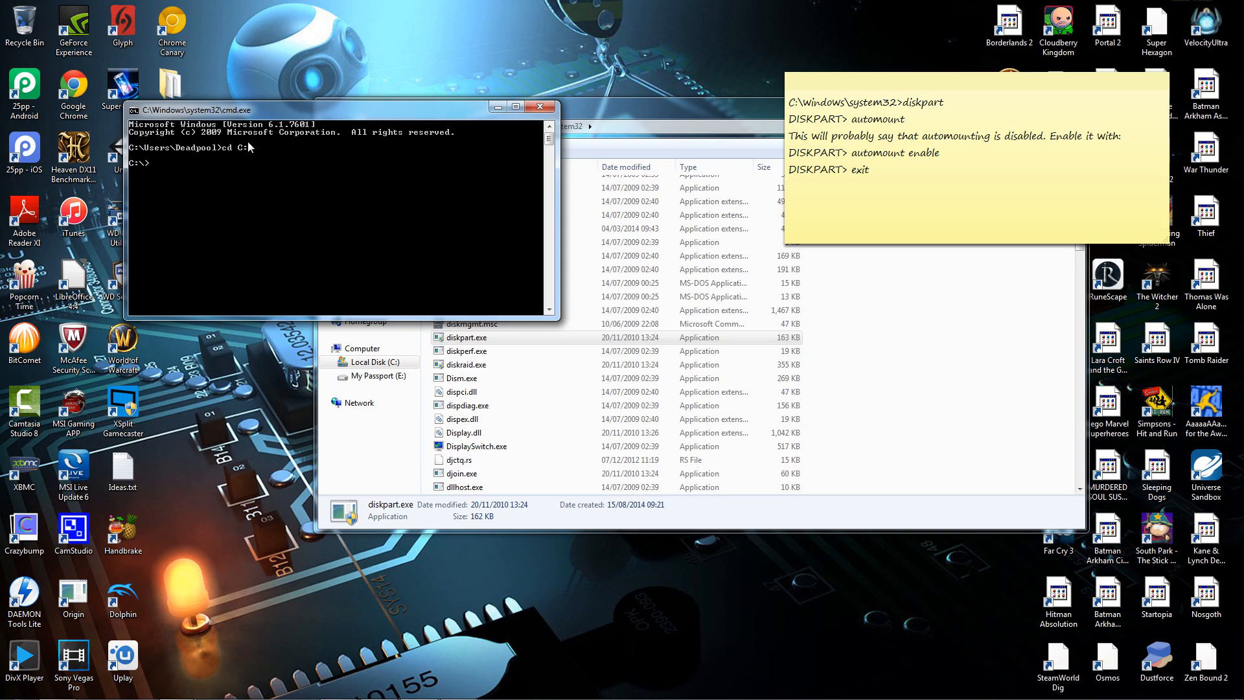
pyautogui.moveTo(140, 179)
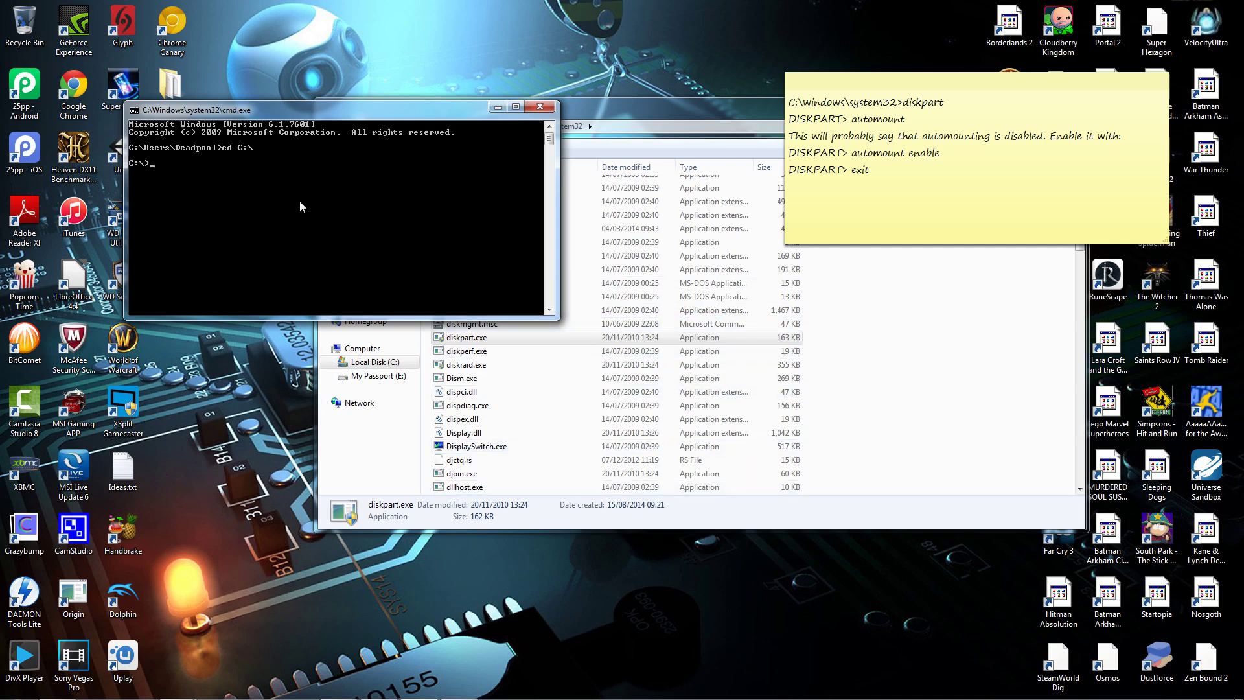
pyautogui.moveTo(321, 201)
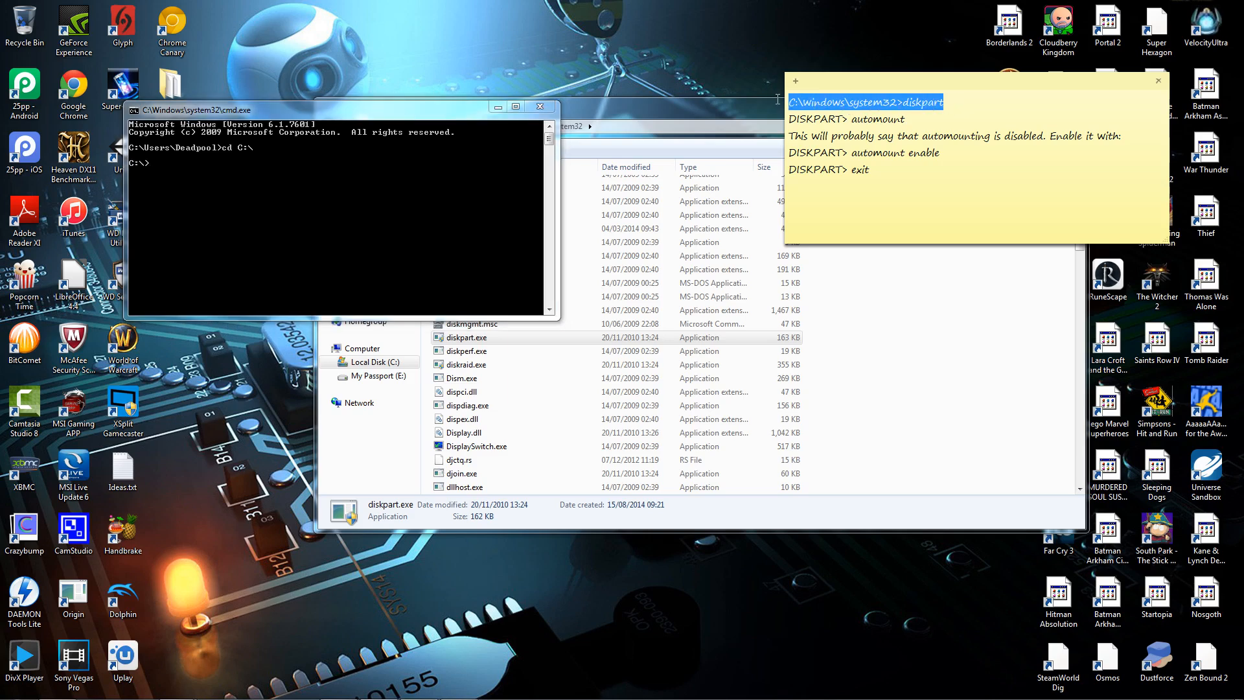
# Step: Close the non-elevated Command Prompt window and bring up the Start menu
pyautogui.click(230, 195)
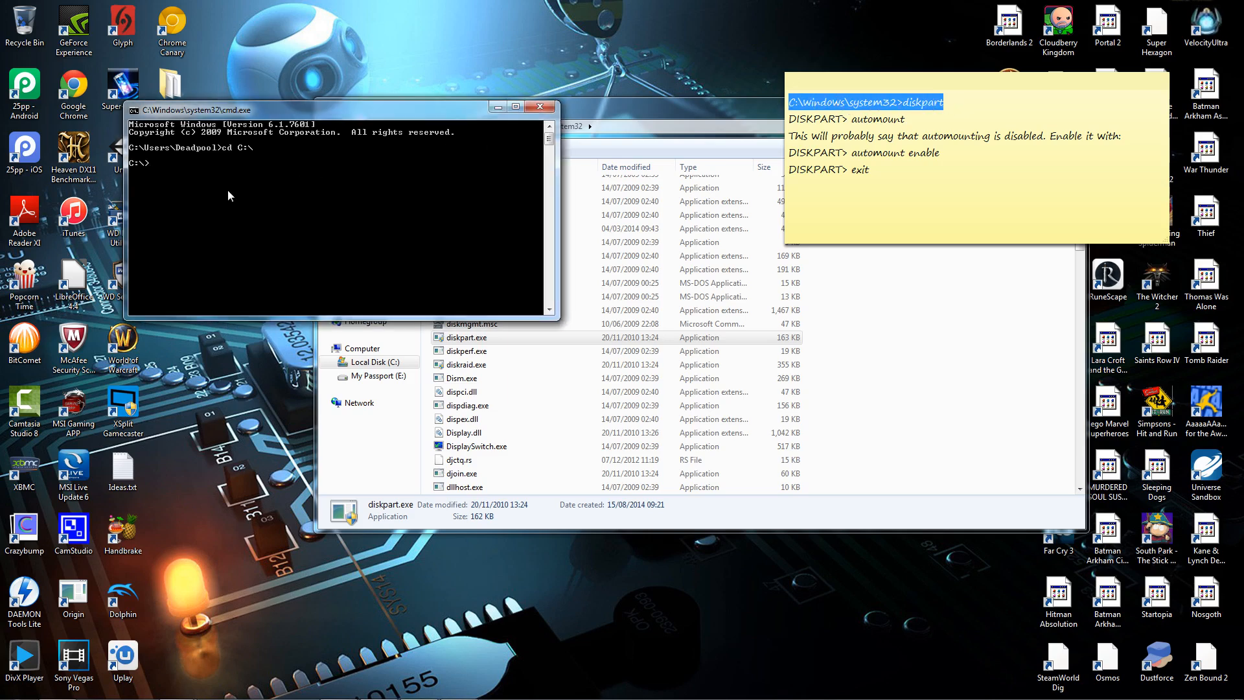
pyautogui.moveTo(171, 197)
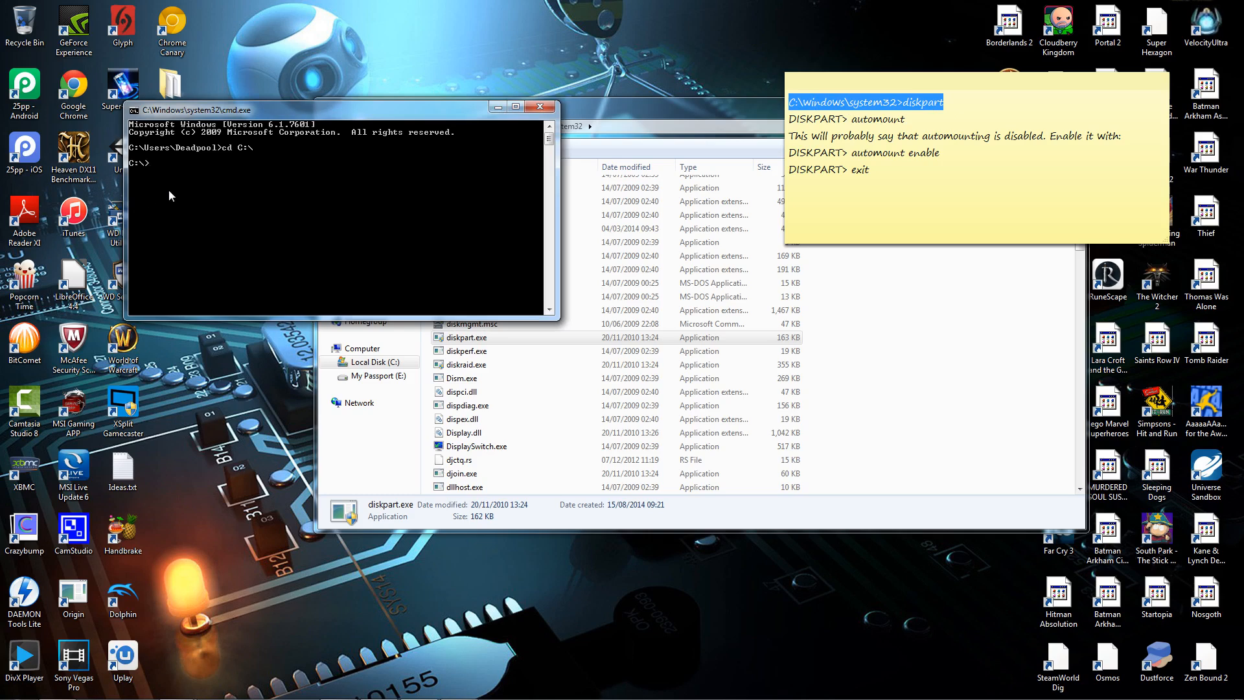
pyautogui.rightClick(171, 195)
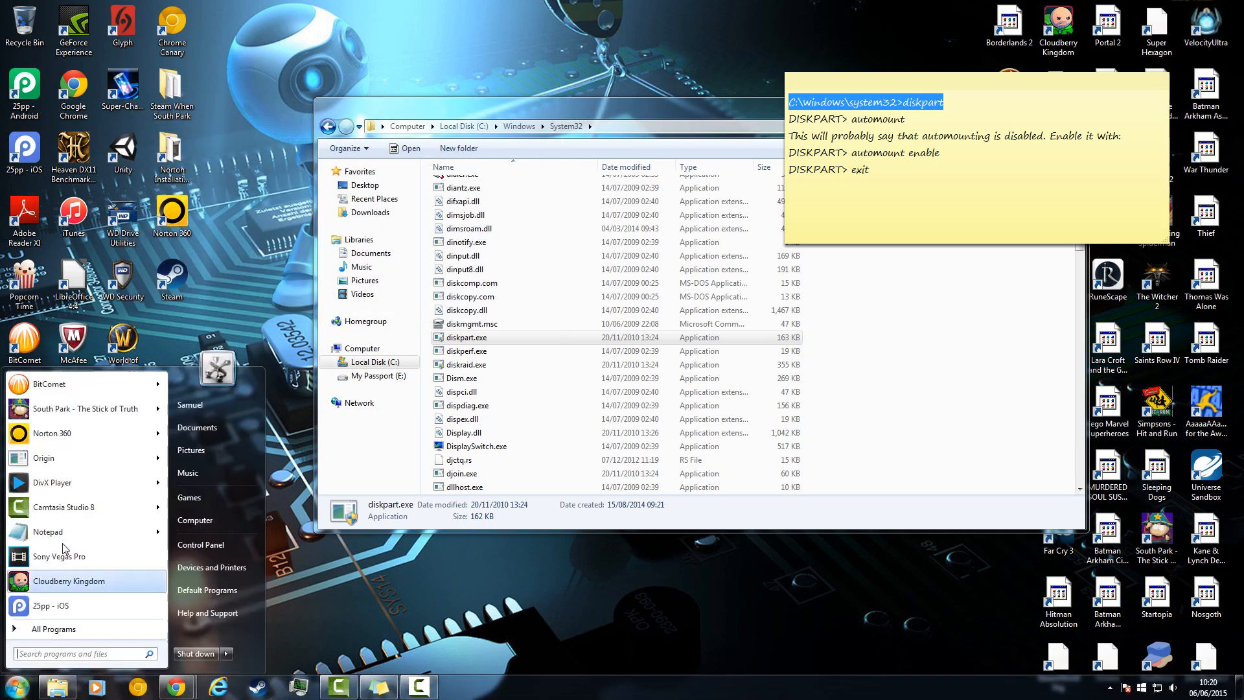
pyautogui.moveTo(83, 653)
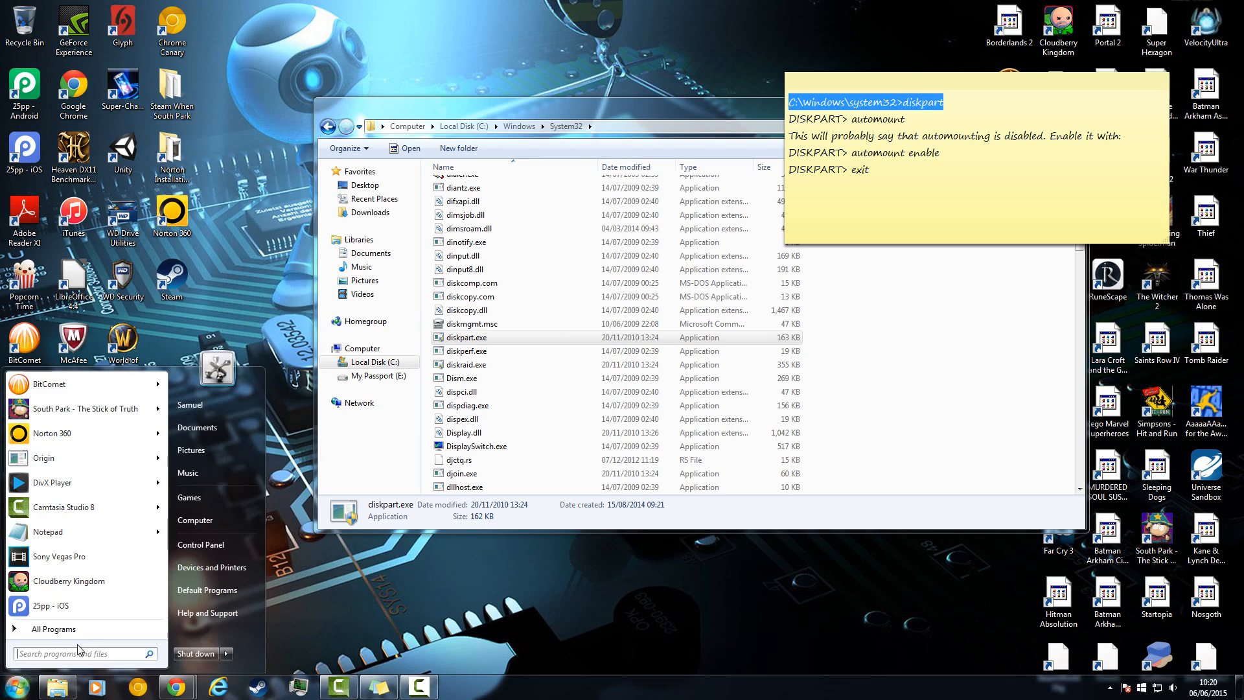
# Step: Search Start for cmd and run cmd.exe as administrator
pyautogui.write('cmd')
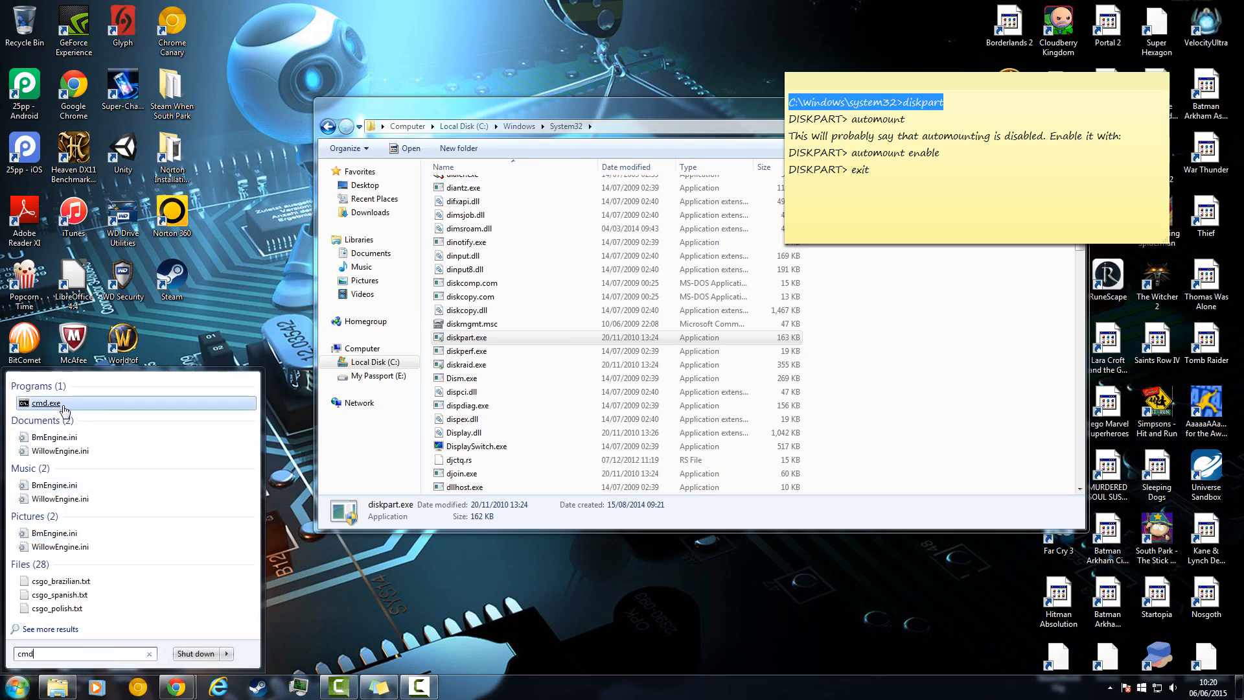
pyautogui.rightClick(54, 404)
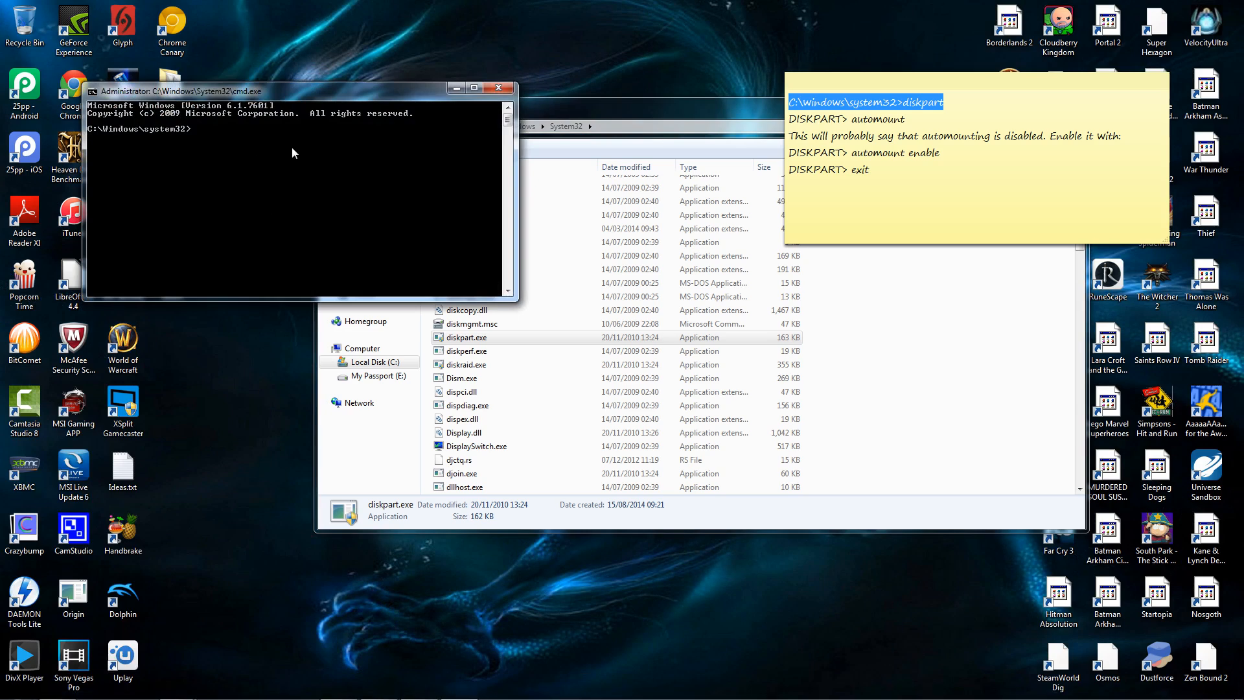
# Step: Enter cd with the pasted diskpart path, then automount, which the prompt rejects as unrecognized
pyautogui.write('cd')
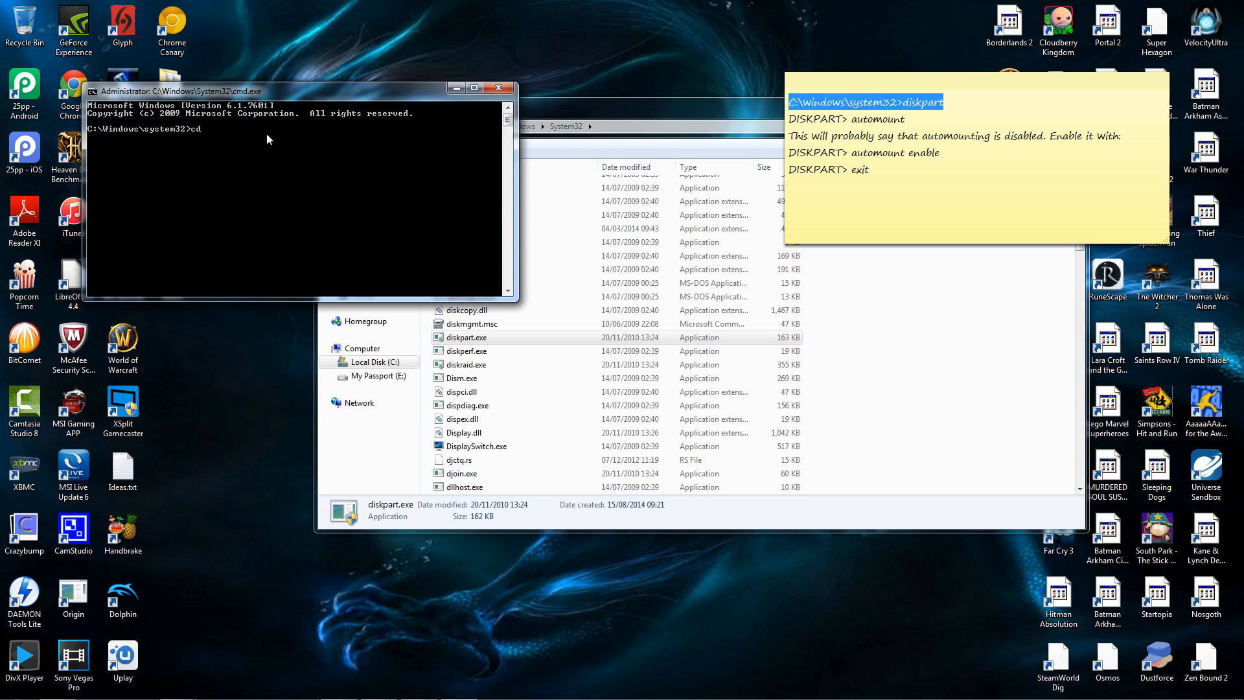
pyautogui.rightClick(267, 138)
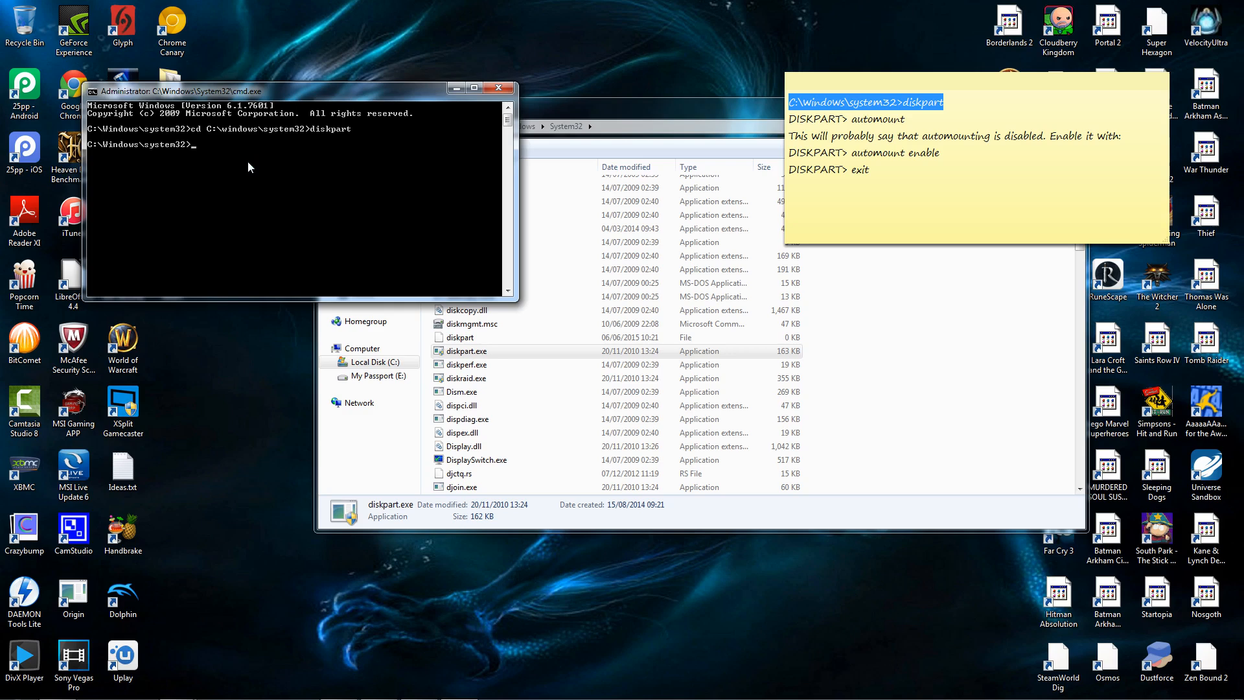
pyautogui.write('aut')
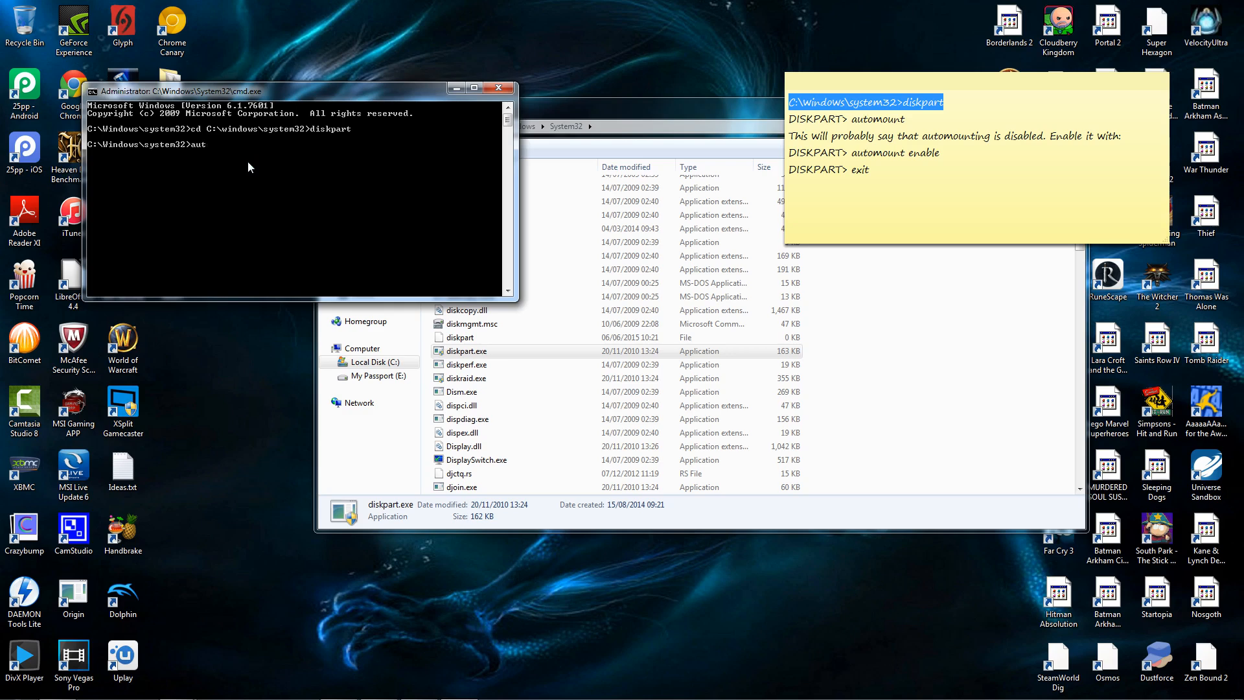
pyautogui.write('omount')
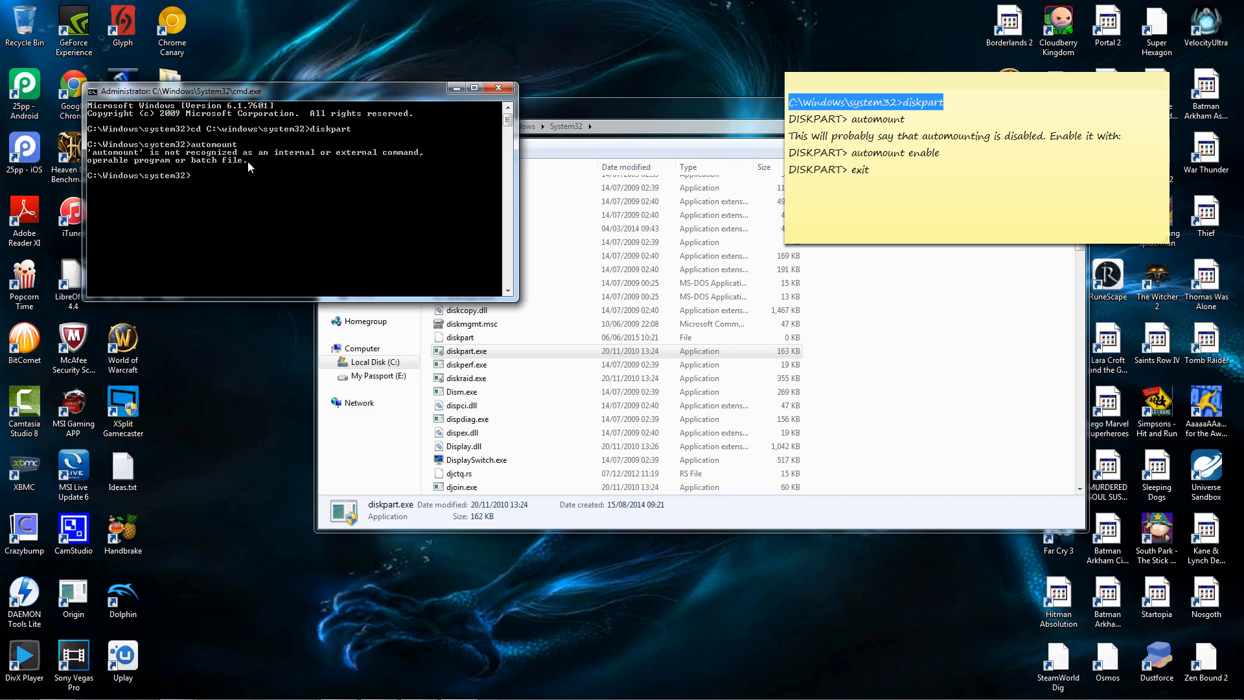
pyautogui.moveTo(363, 143)
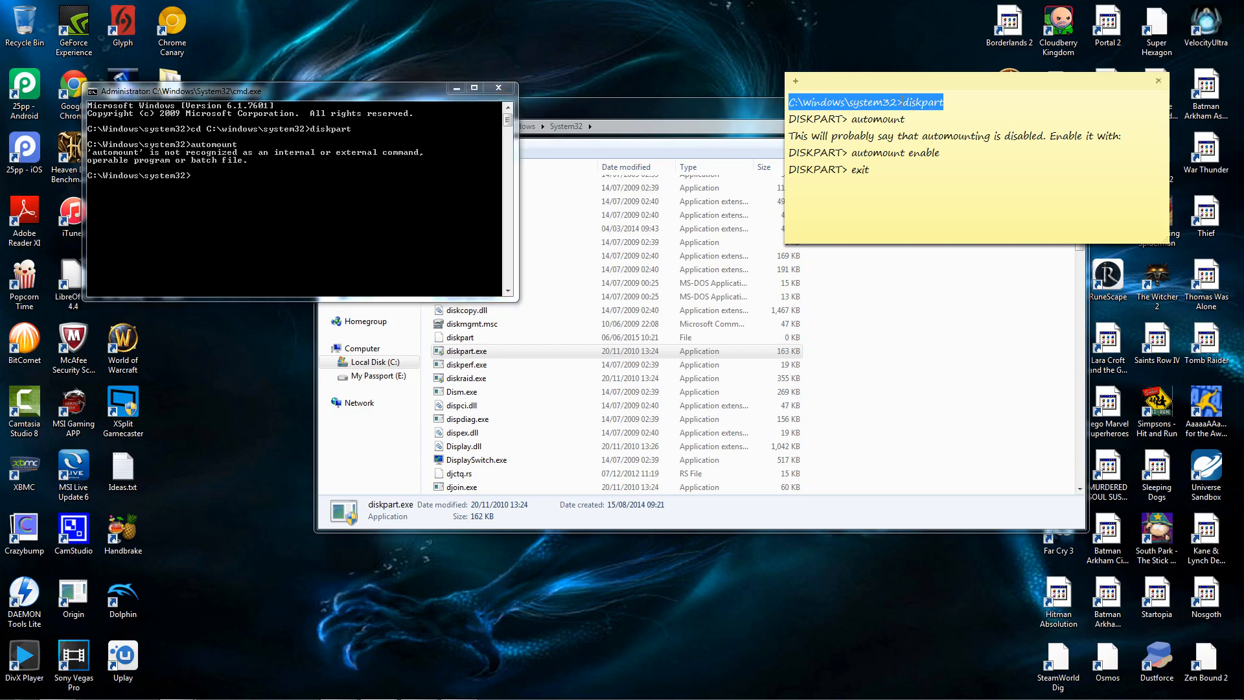
pyautogui.click(907, 103)
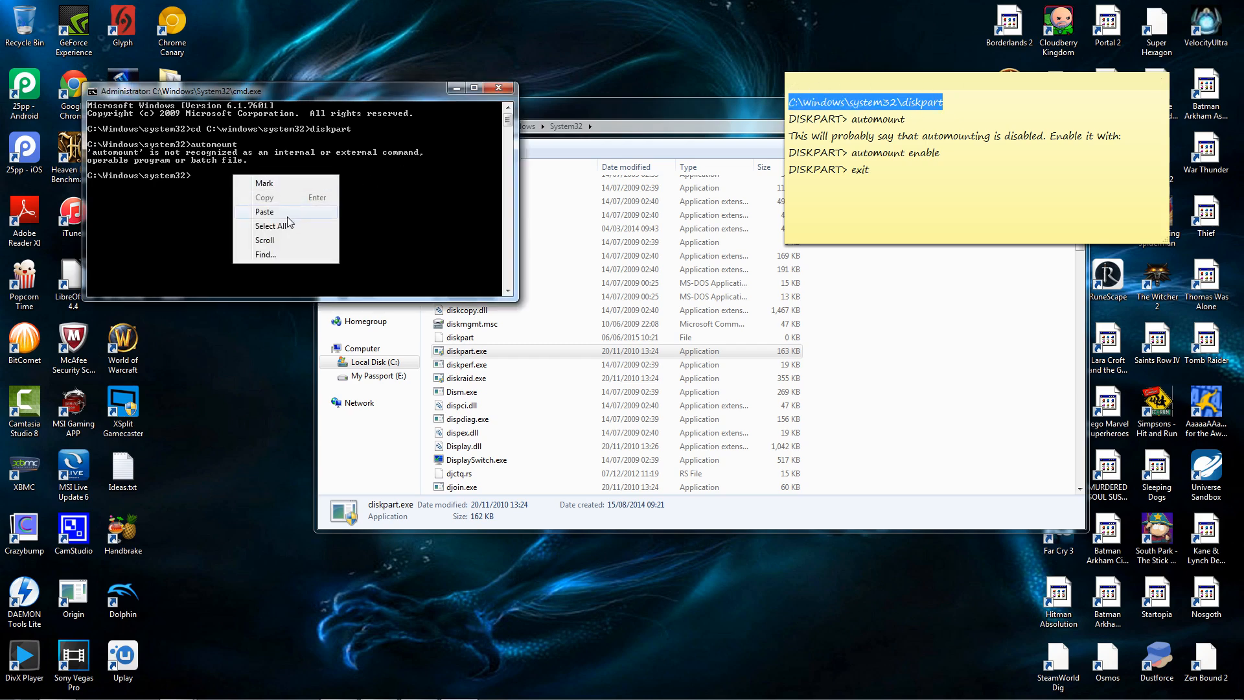
# Step: Run diskpart from the pasted path, enable automount, then close the elevated prompt
pyautogui.click(264, 212)
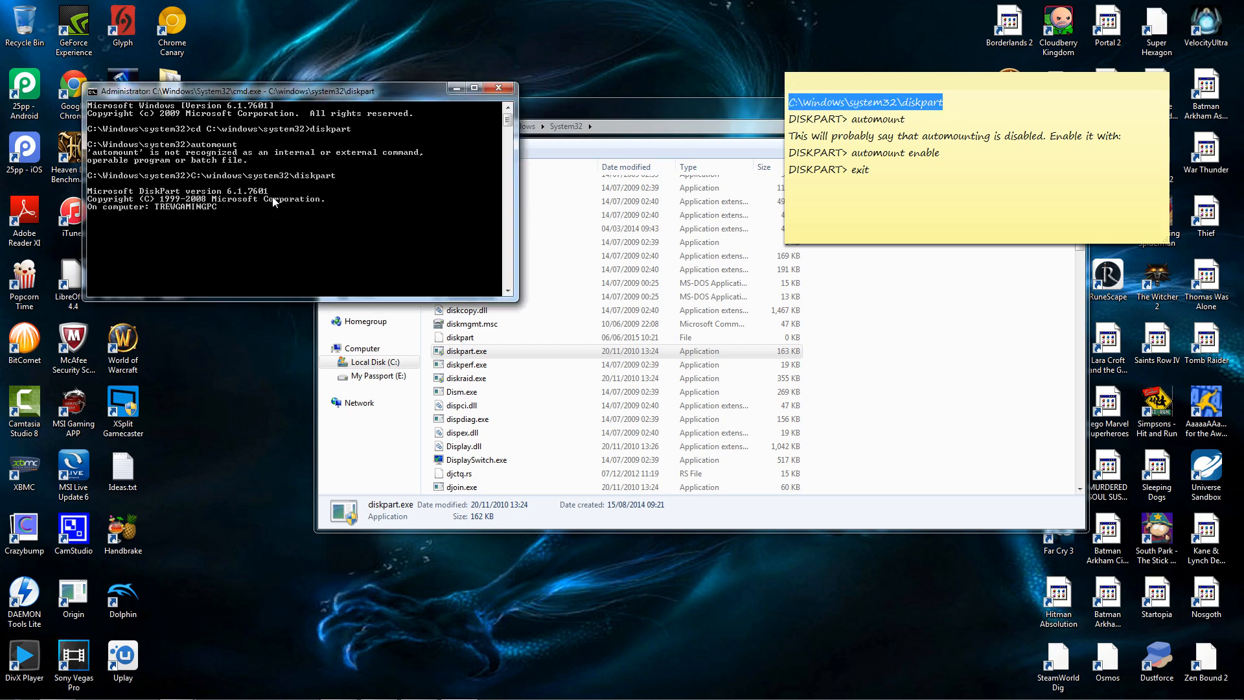
pyautogui.moveTo(250, 227)
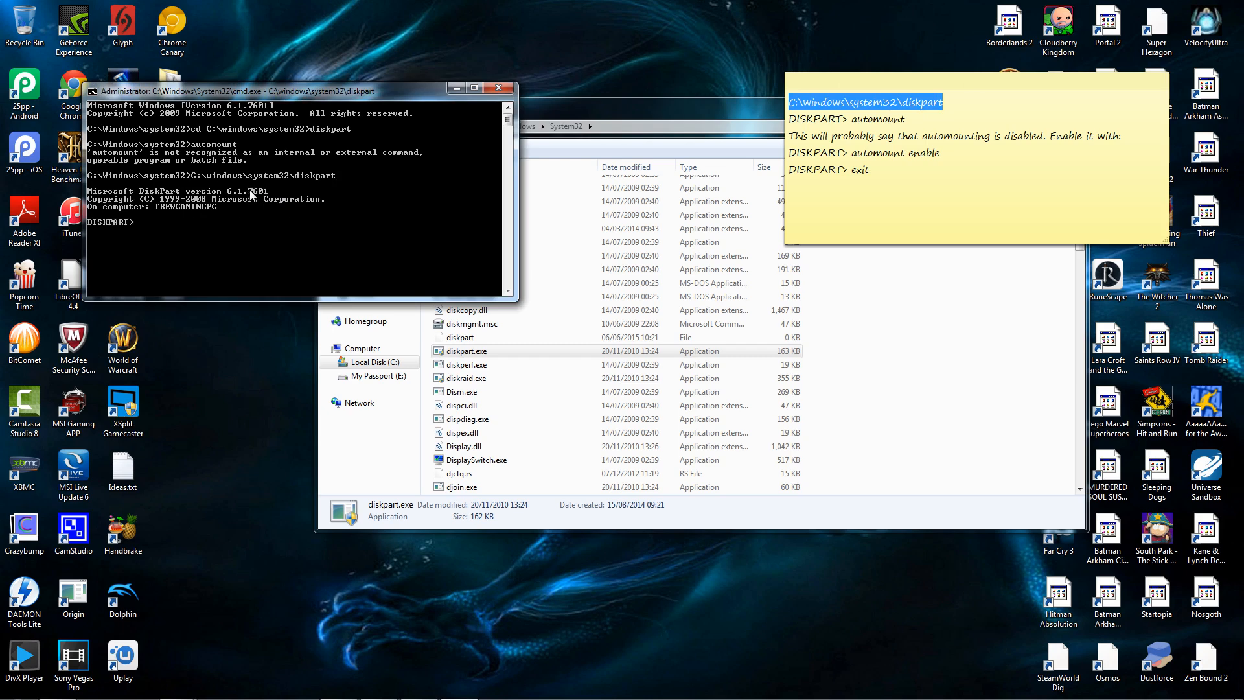
pyautogui.write('automount')
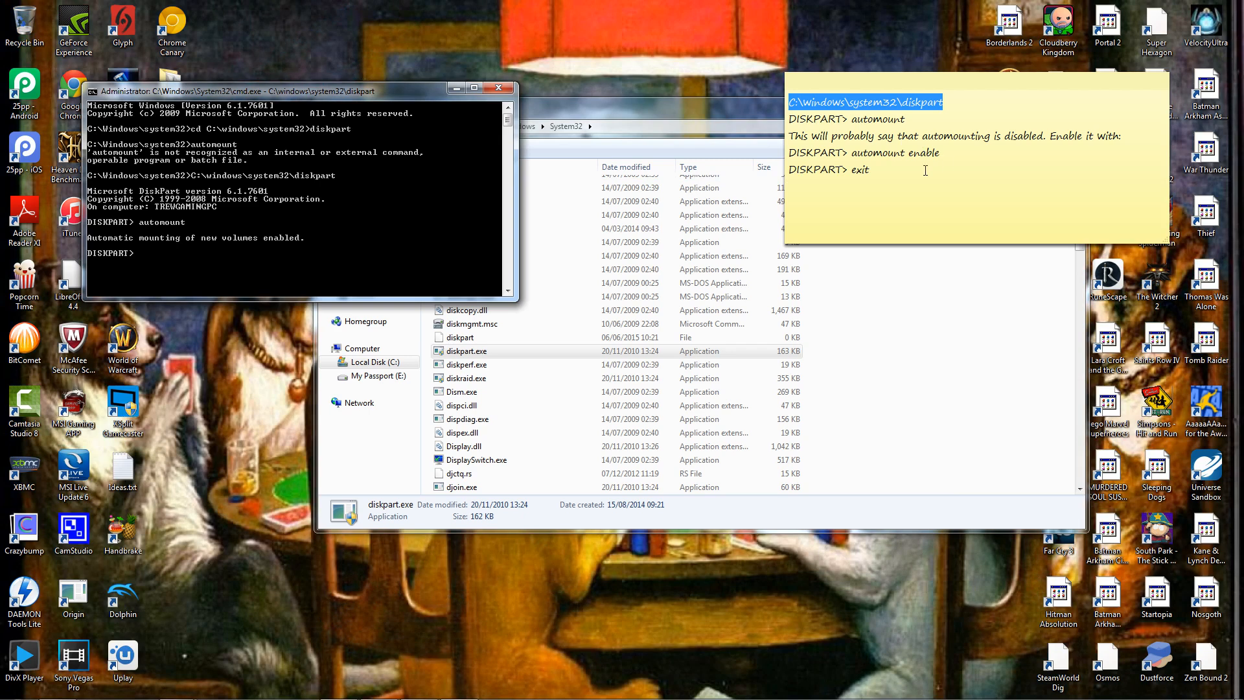
pyautogui.moveTo(891, 176)
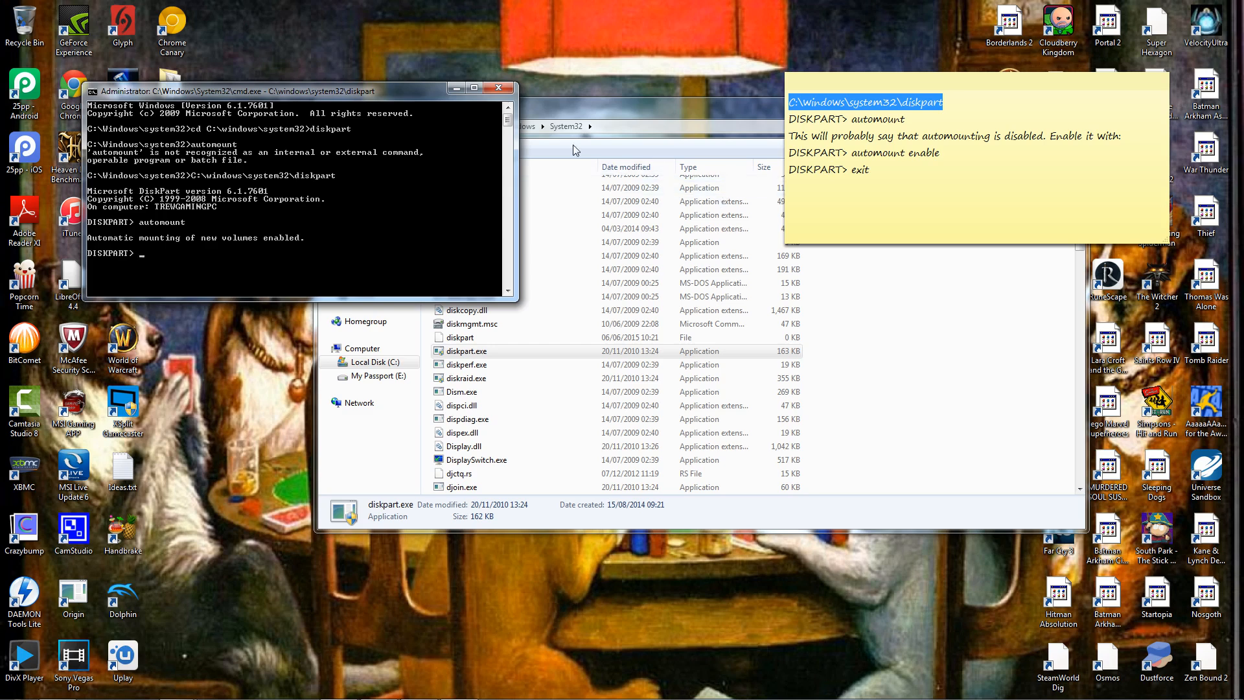
pyautogui.moveTo(499, 88)
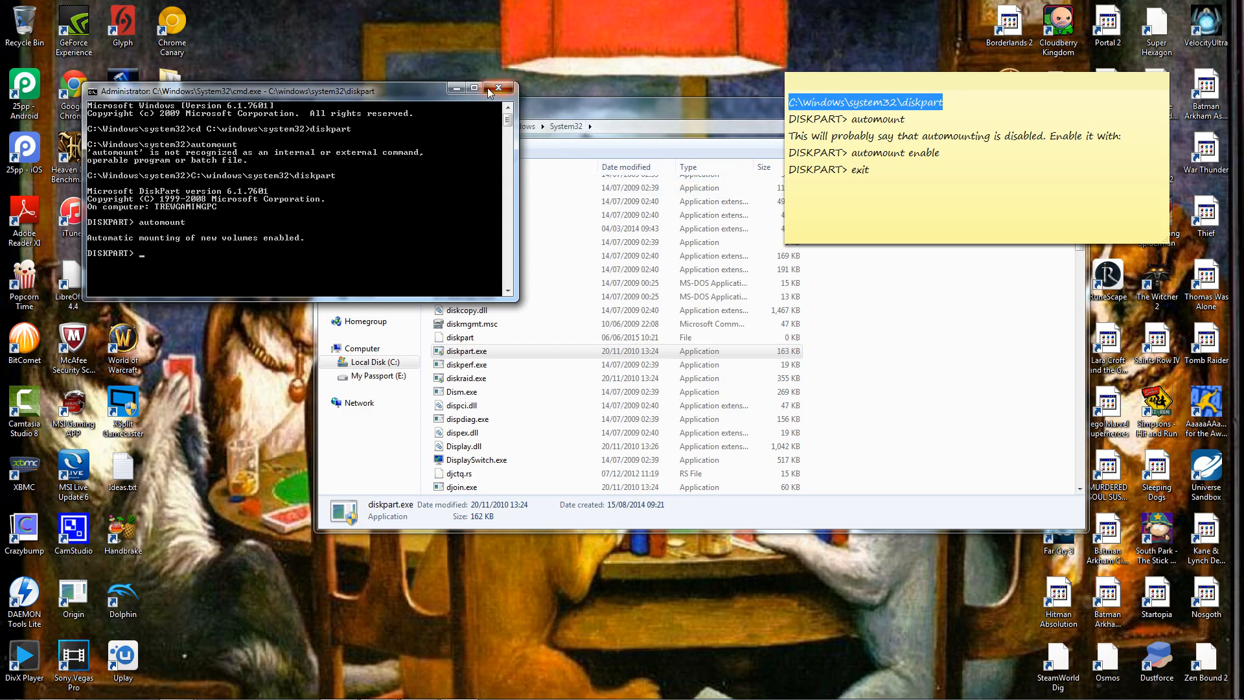
pyautogui.click(499, 88)
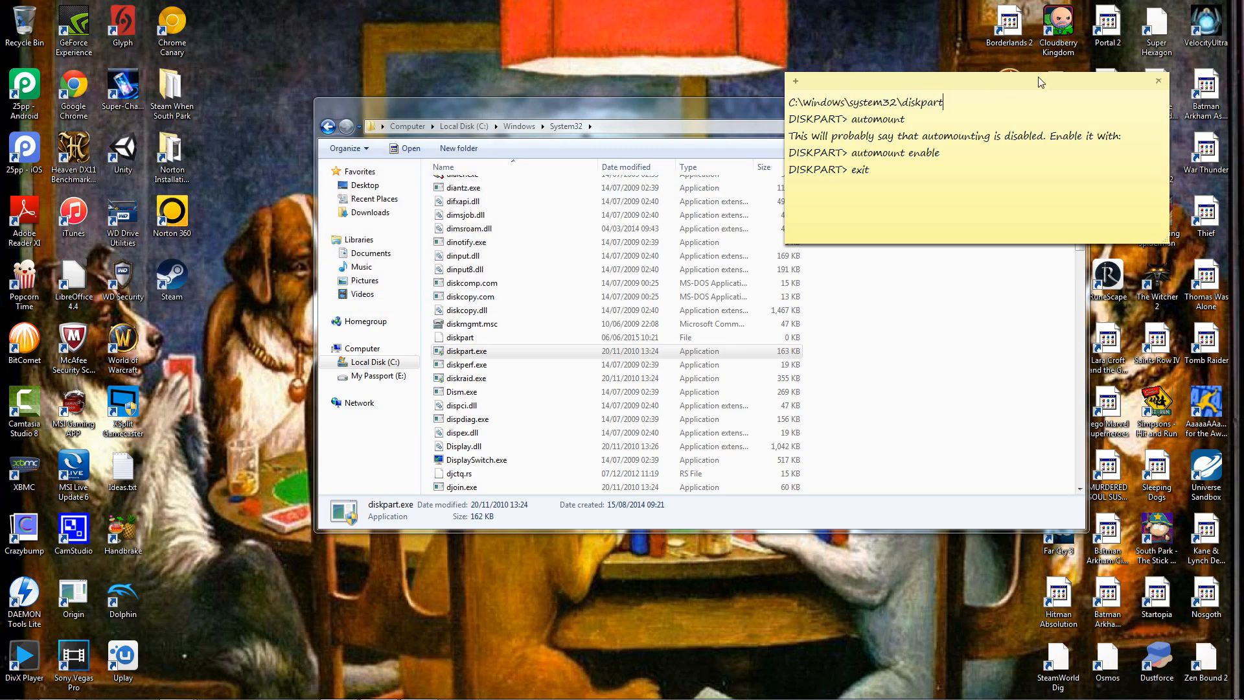
pyautogui.moveTo(1123, 18)
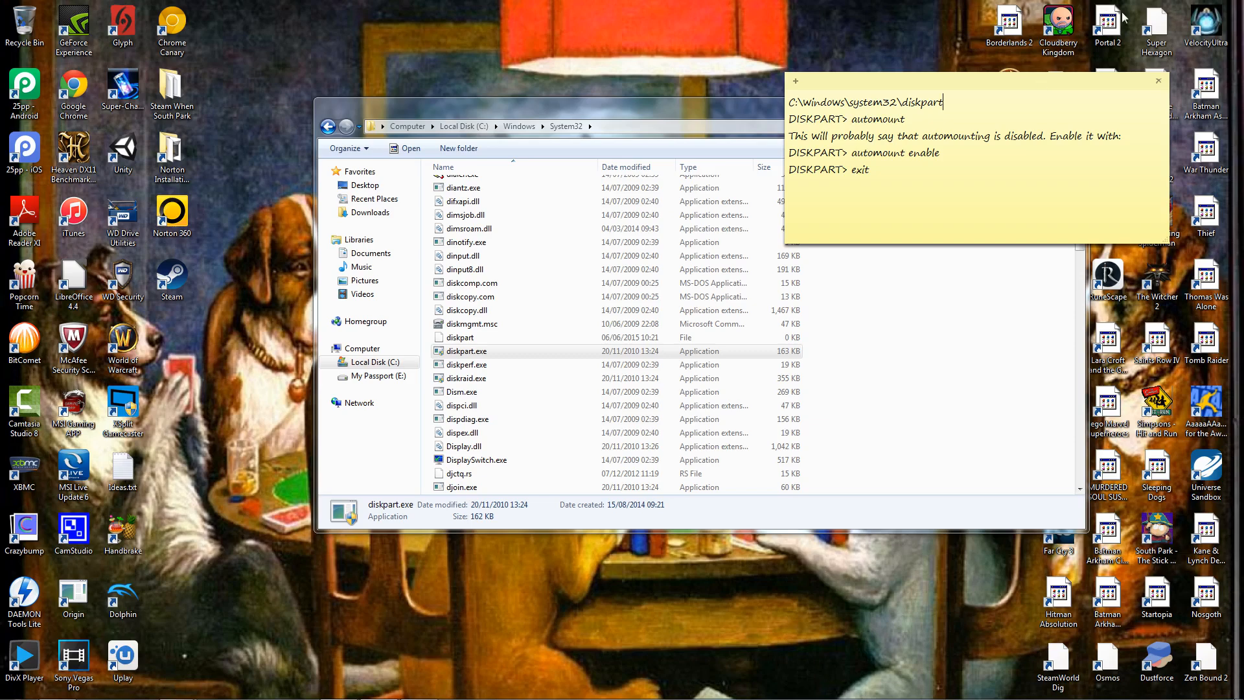
pyautogui.moveTo(1024, 96)
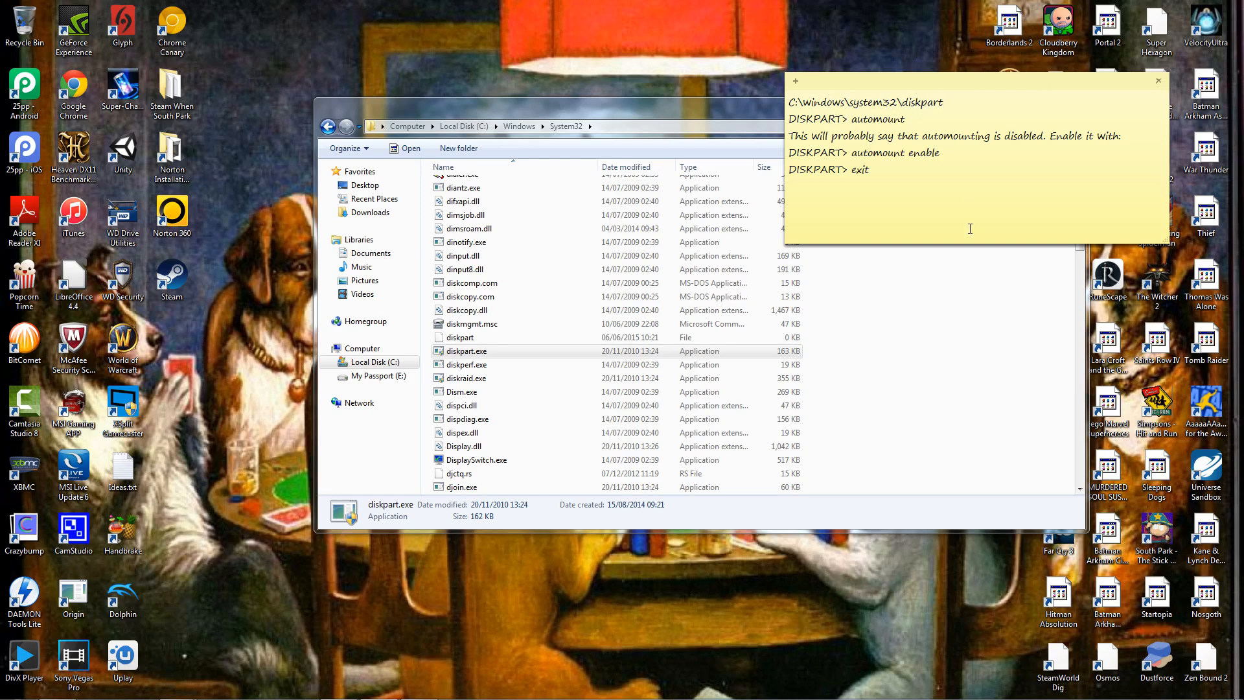
pyautogui.moveTo(933, 296)
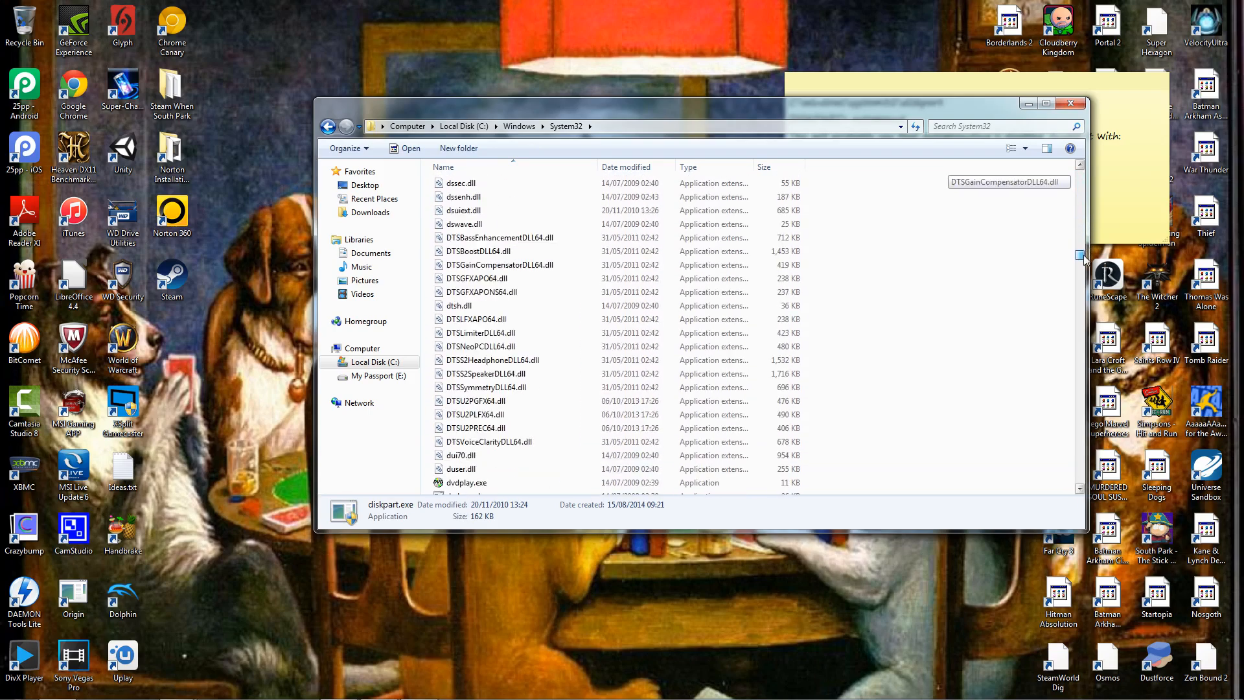
pyautogui.scroll(-3)
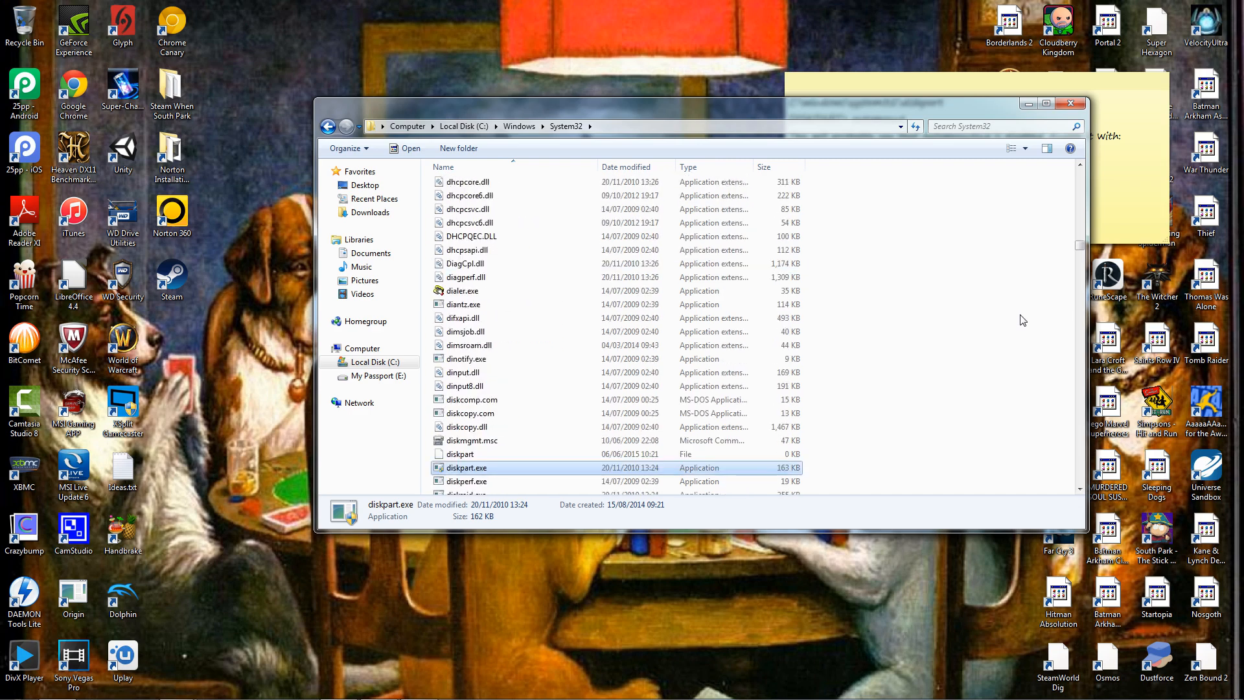
pyautogui.scroll(-3)
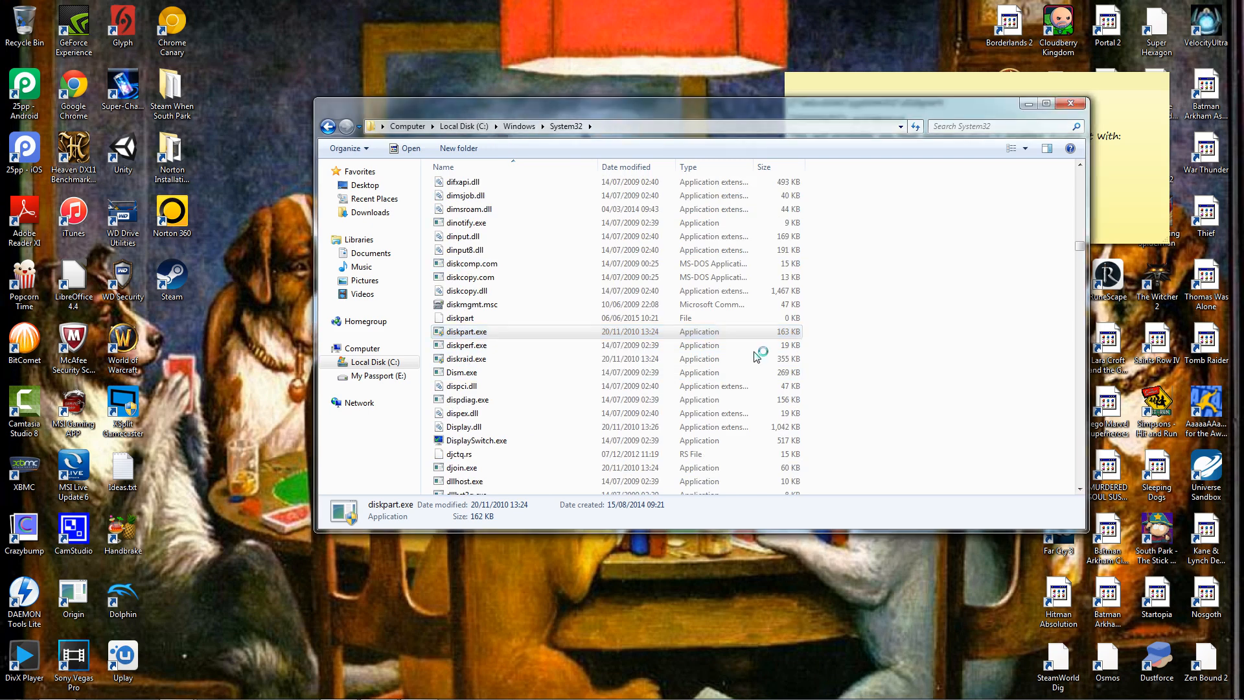
# Step: Launch diskpart.exe from System32 so it waits at the DISKPART> prompt
pyautogui.doubleClick(467, 332)
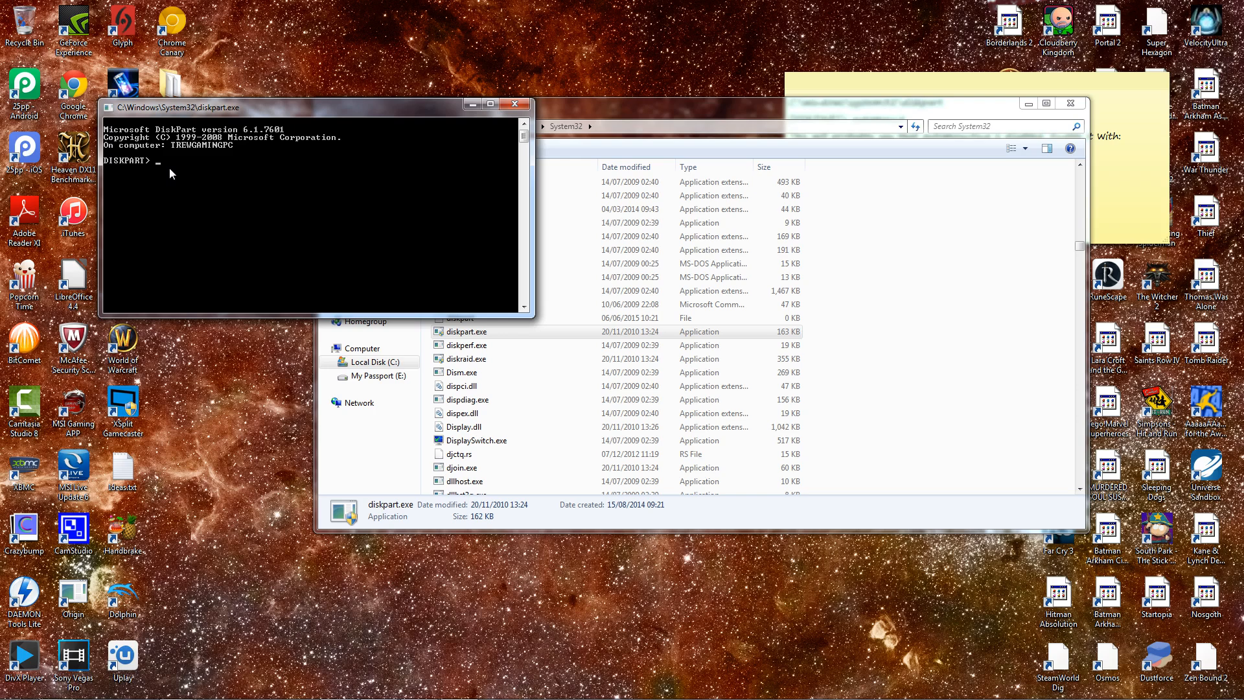
pyautogui.moveTo(278, 311)
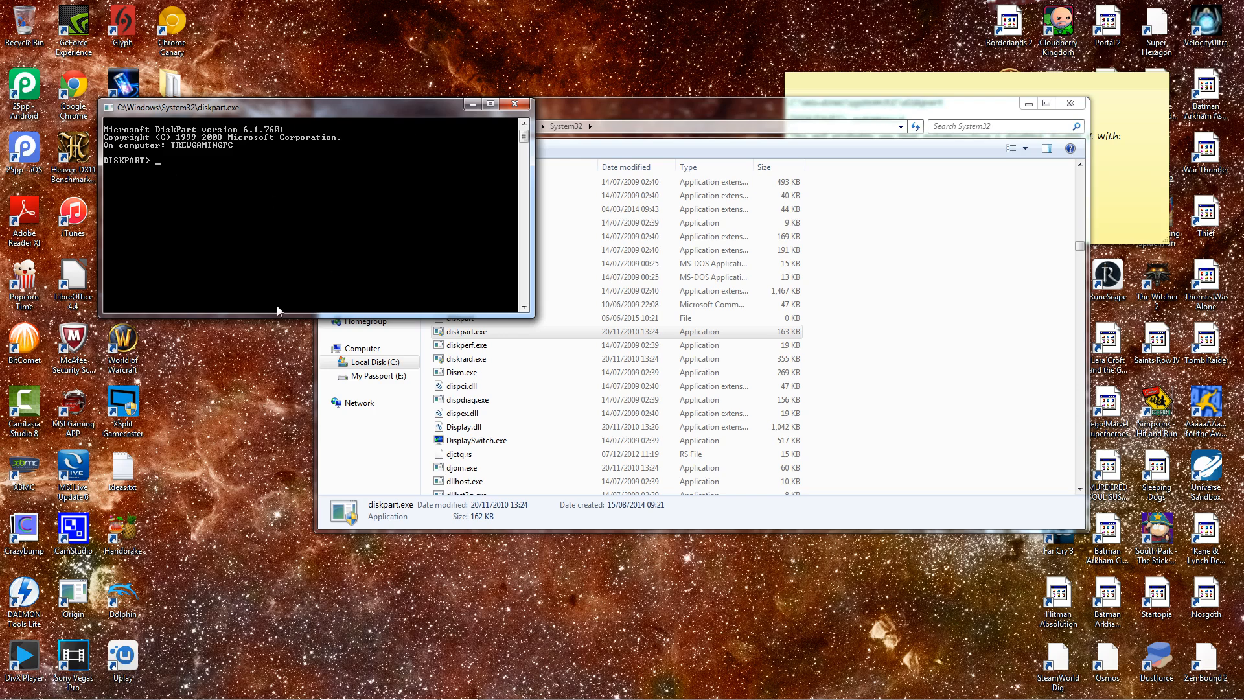
pyautogui.moveTo(239, 225)
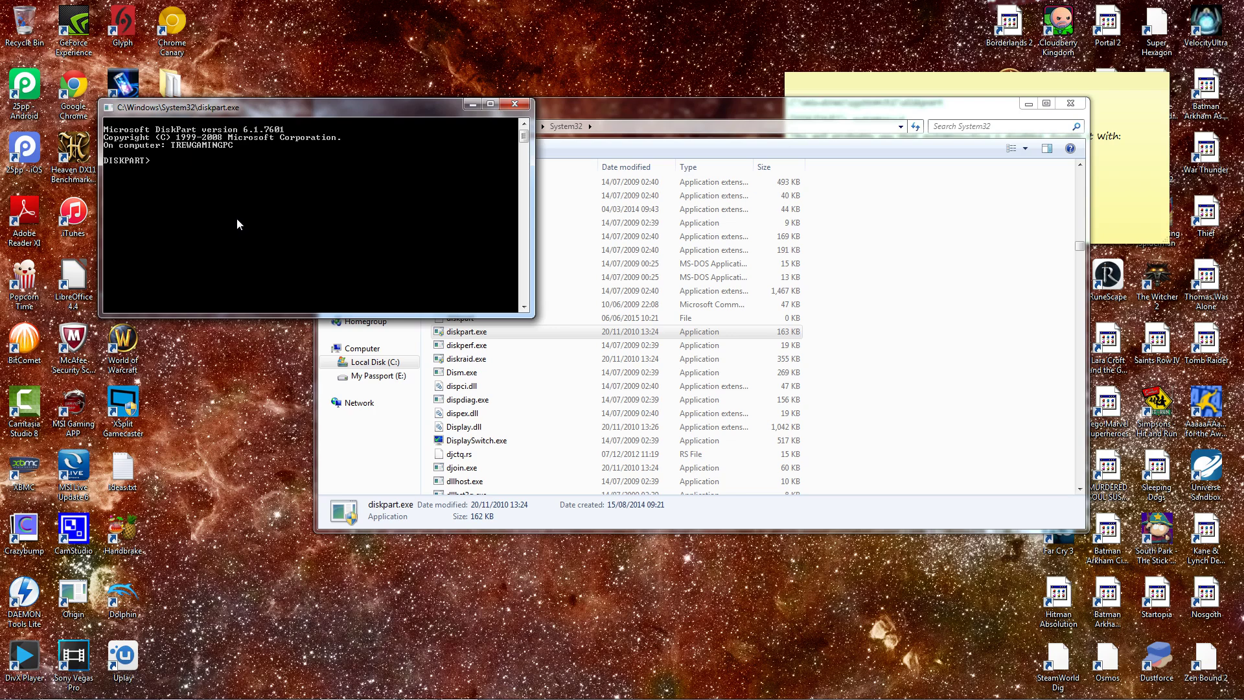
pyautogui.moveTo(207, 187)
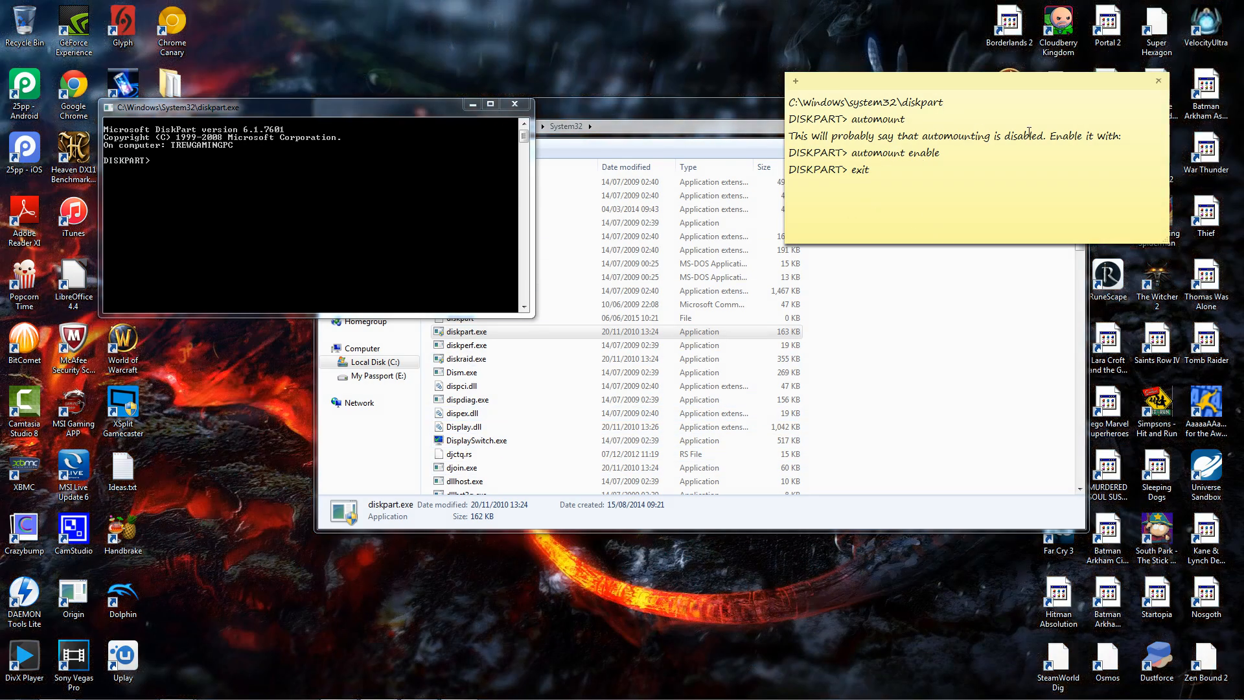
pyautogui.moveTo(331, 309)
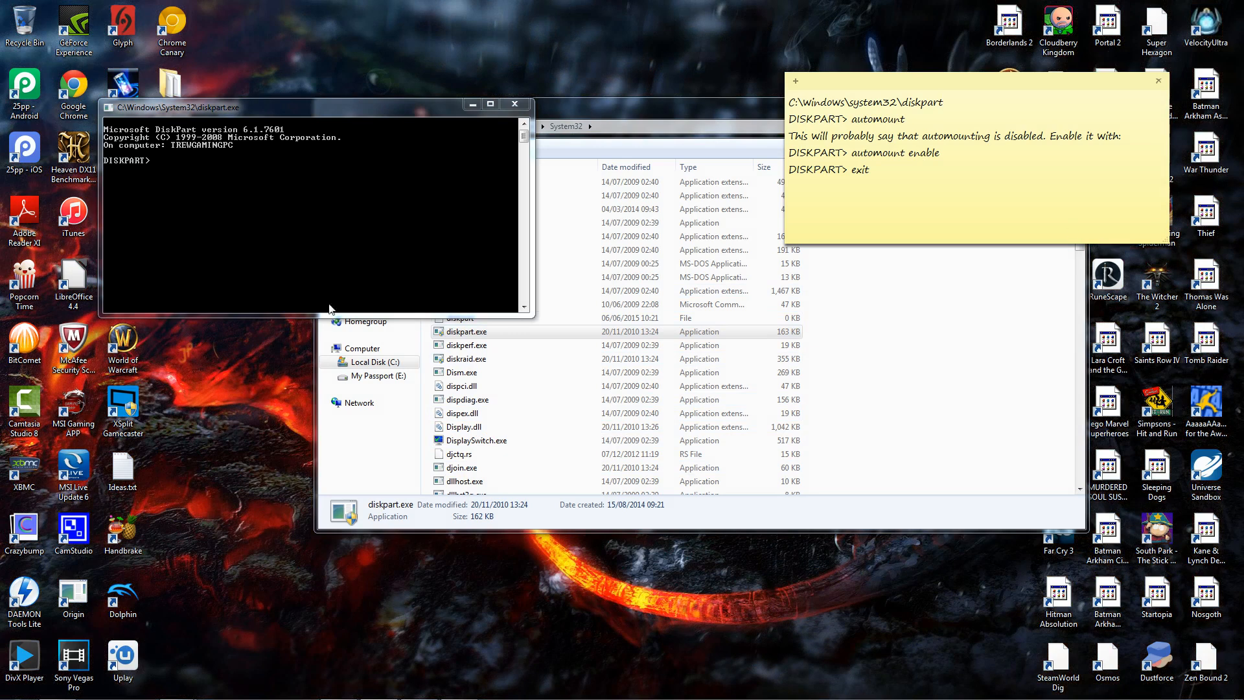